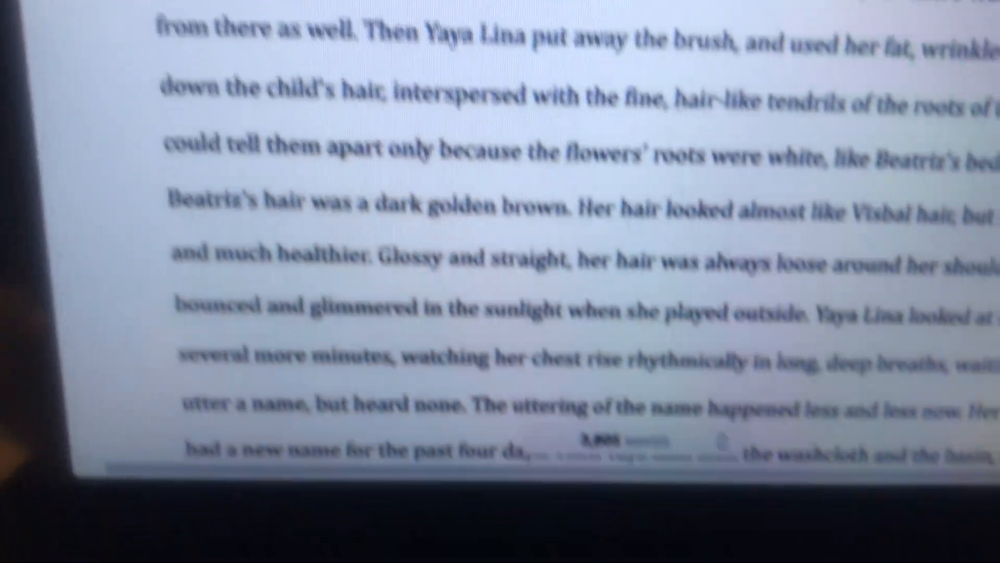
{"action": "scroll", "scroll_direction": "down", "scroll_amount": 3}
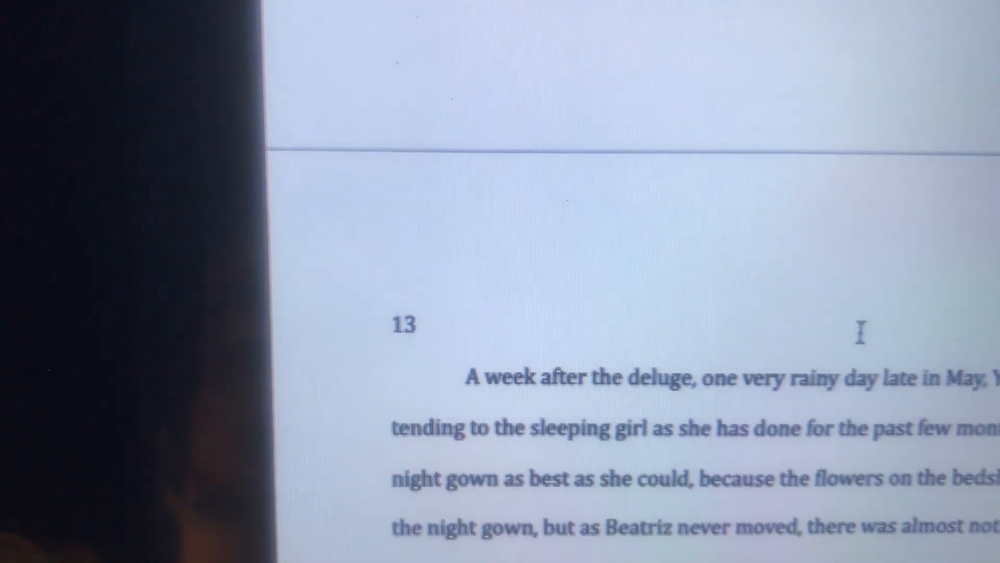
{"action": "scroll", "scroll_direction": "down", "scroll_amount": 3}
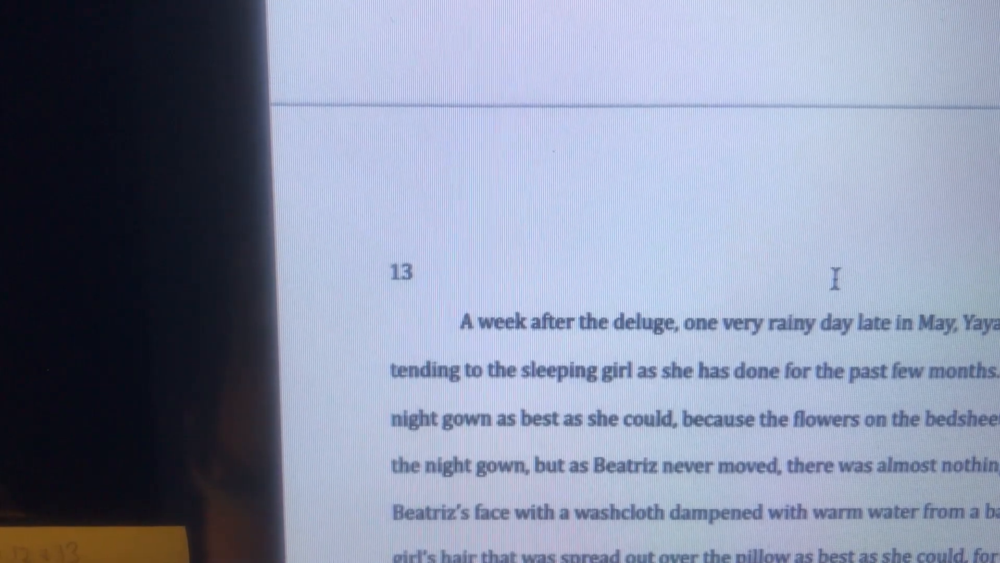
{"action": "scroll", "scroll_direction": "down", "scroll_amount": 3}
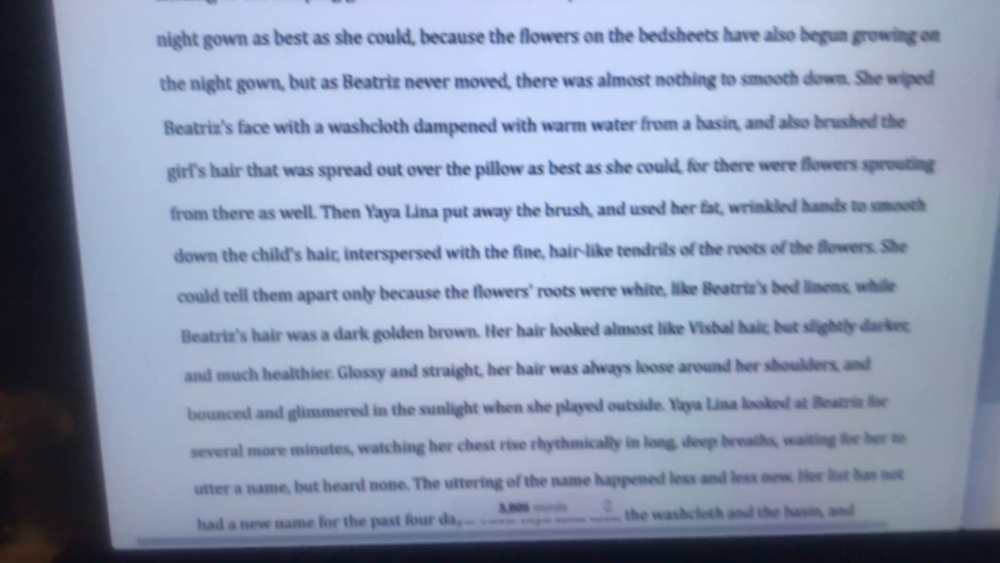
{"action": "scroll", "scroll_direction": "down", "scroll_amount": 3}
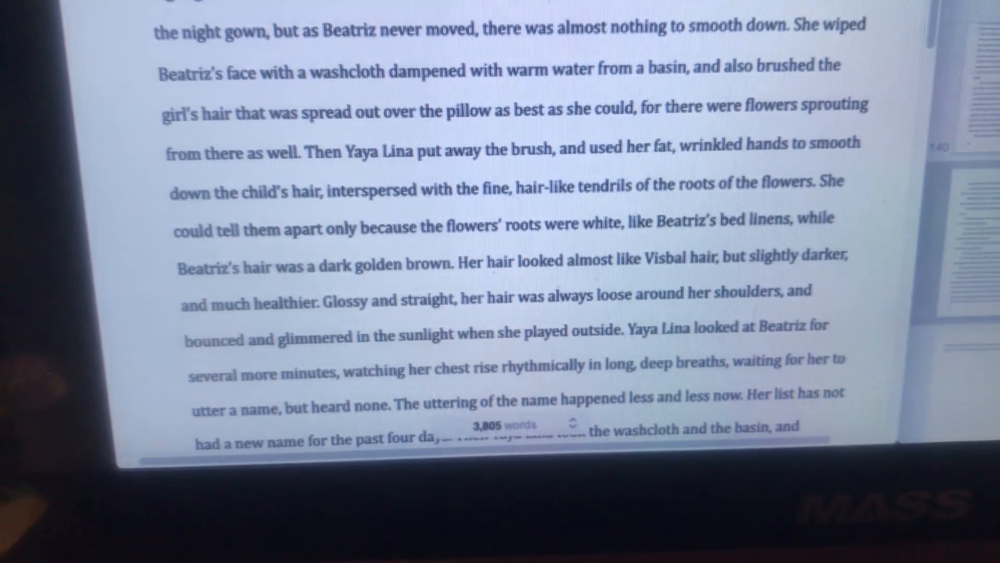
{"action": "scroll", "scroll_direction": "up", "scroll_amount": 3}
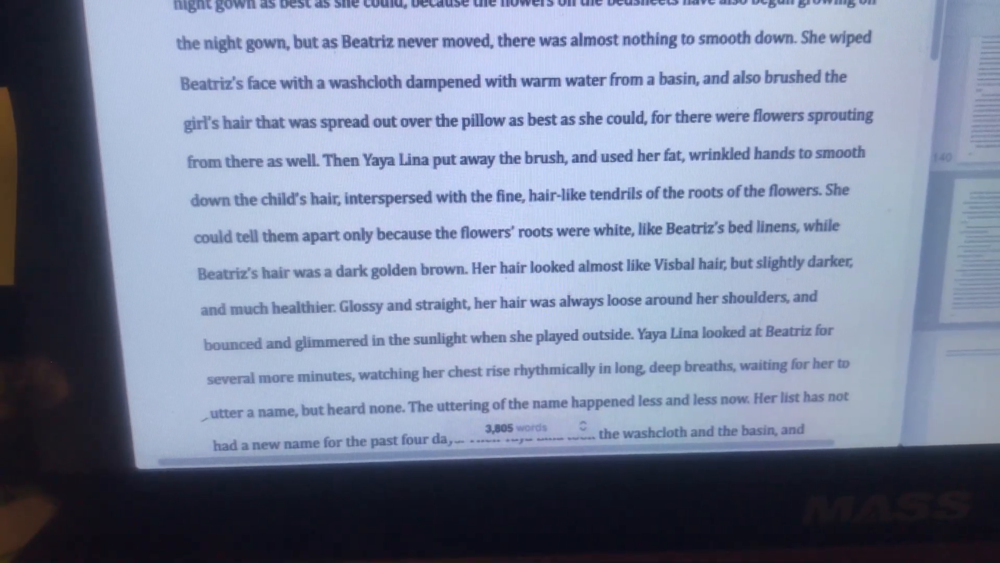
{"action": "scroll", "scroll_direction": "down", "scroll_amount": 3}
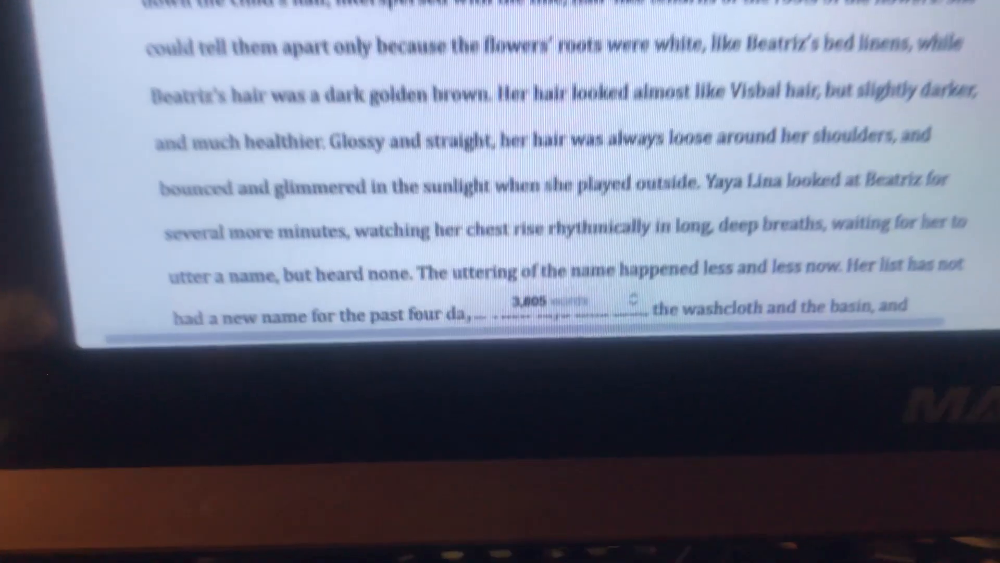
{"action": "scroll", "scroll_direction": "down", "scroll_amount": 3}
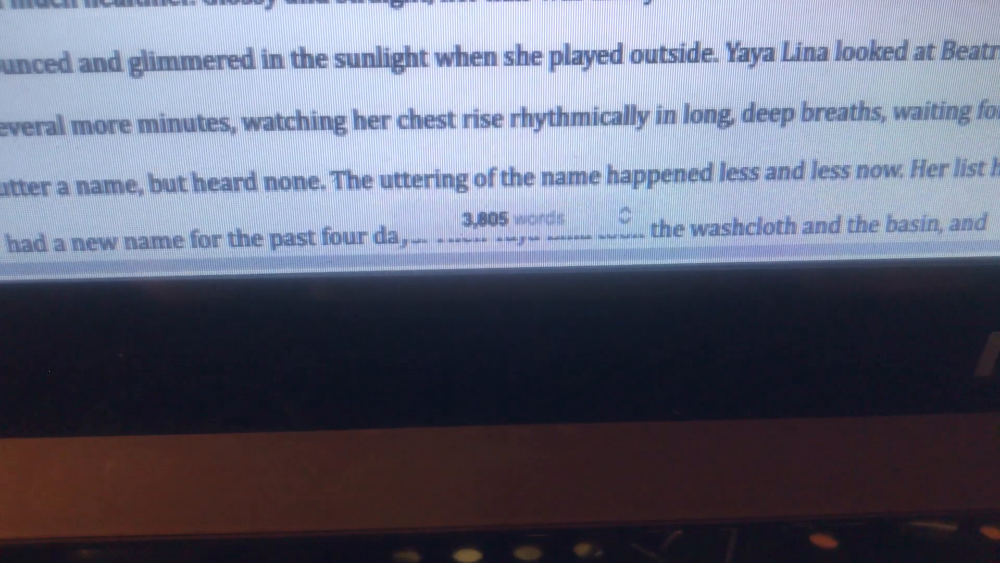
{"action": "scroll", "scroll_direction": "up", "scroll_amount": 3}
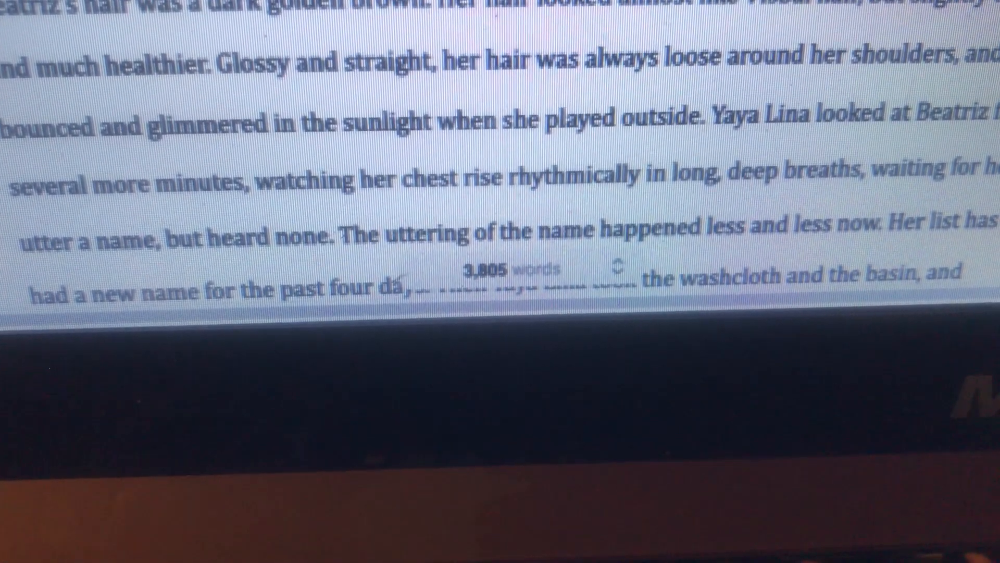
{"action": "scroll", "scroll_direction": "up", "scroll_amount": 3}
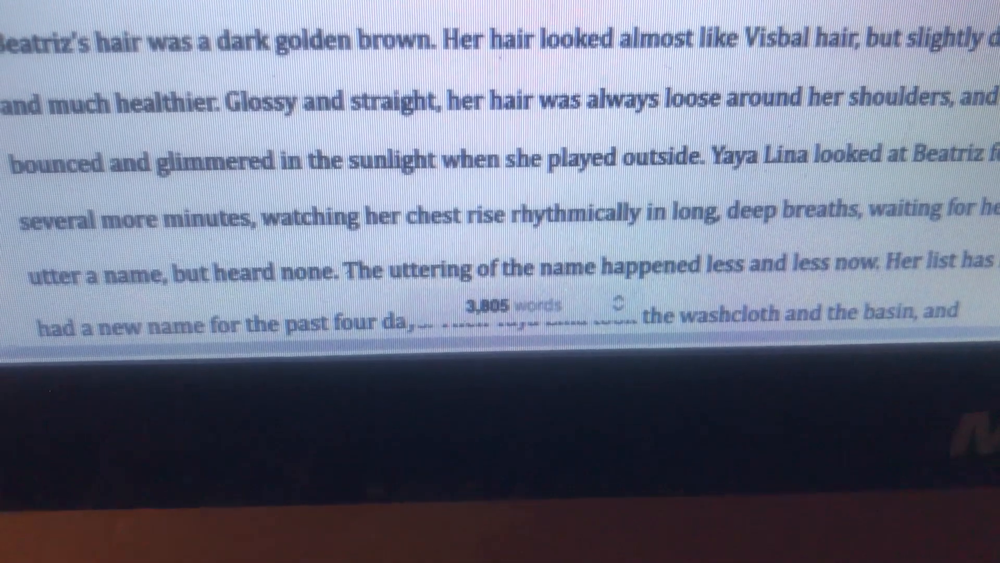